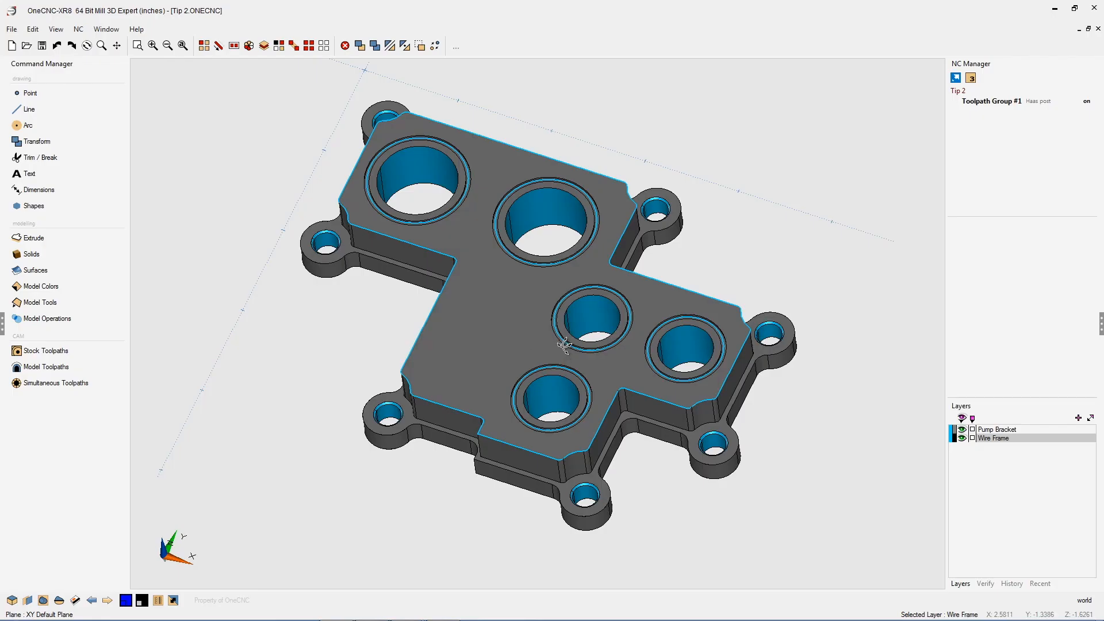
Rotate the pump bracket to view its top face and groove circles from above
left_click_drag(563, 345, 660, 129)
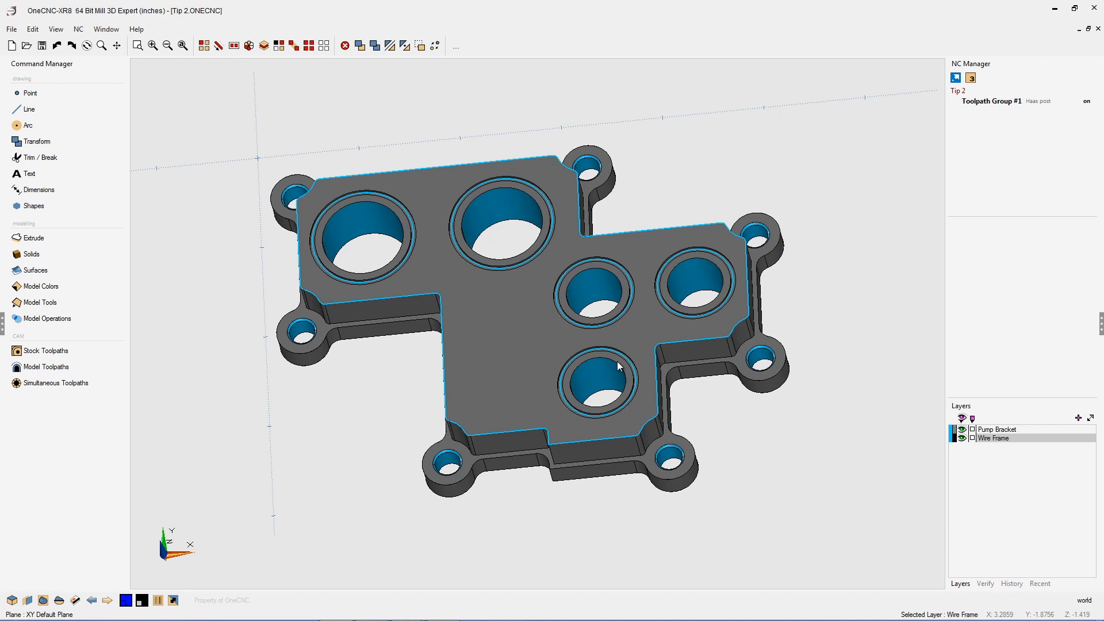
mouse_move(621, 356)
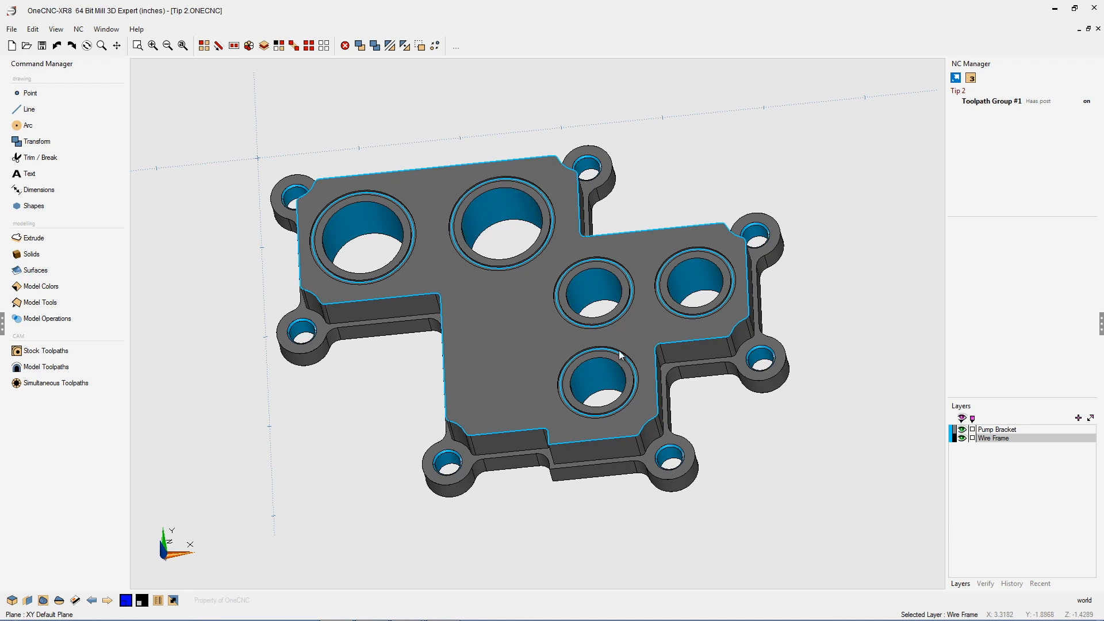
Show the Stock Toolpaths list of machining operations in Command Manager
left_click(46, 350)
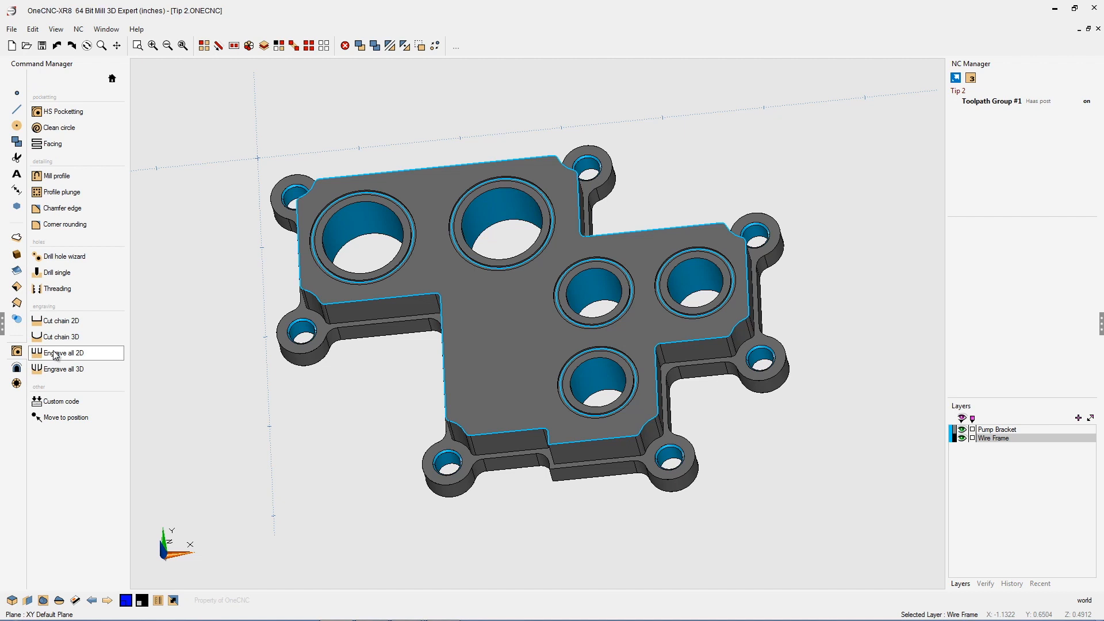
mouse_move(72, 329)
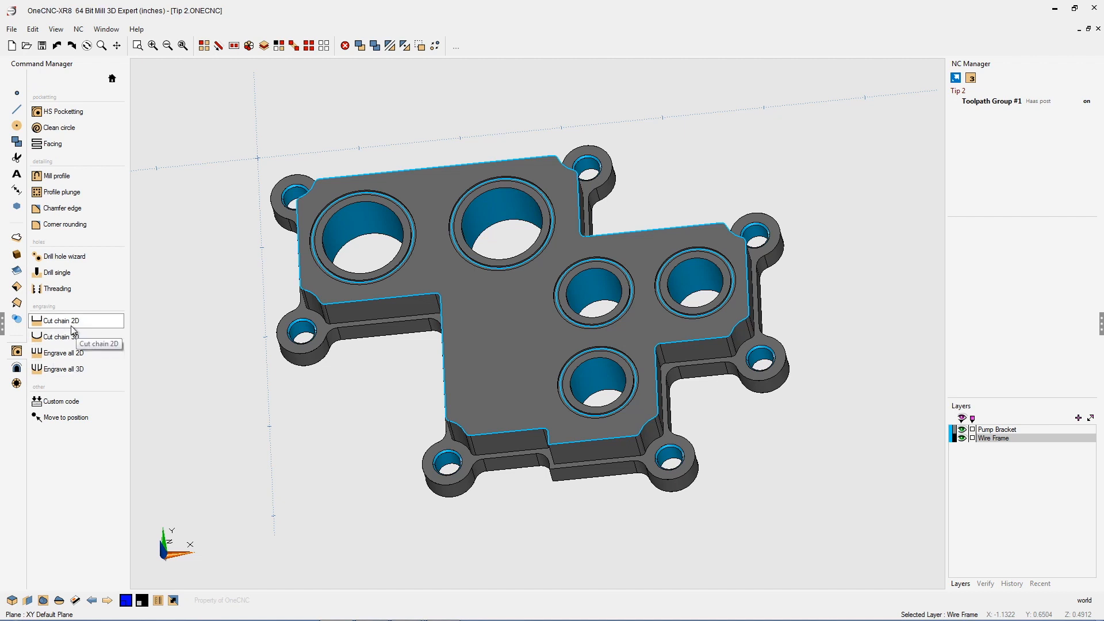
mouse_move(82, 328)
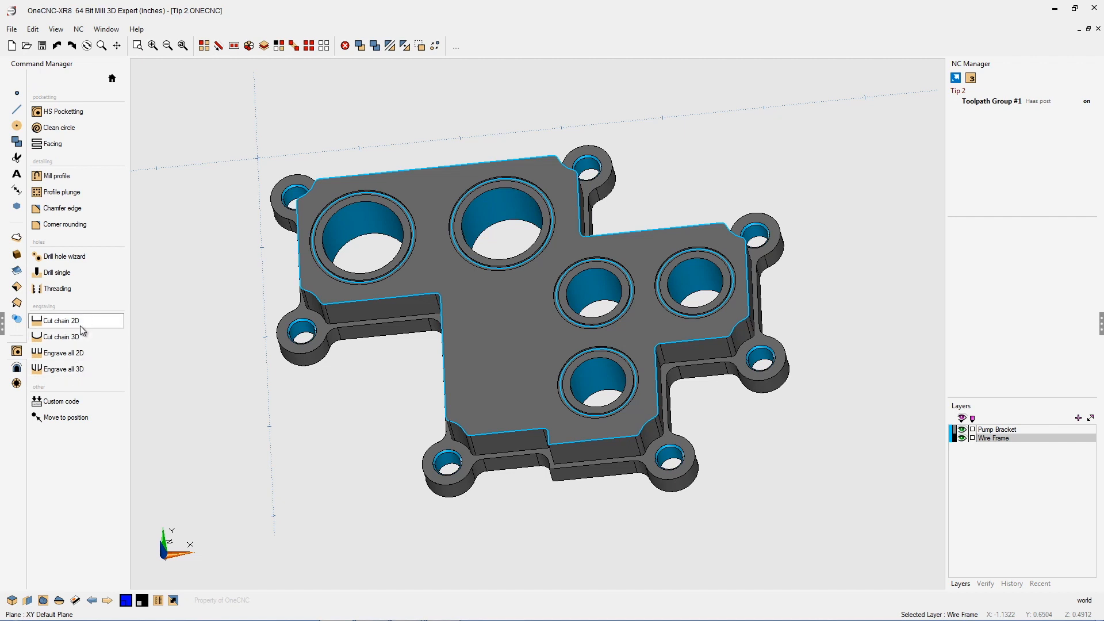
mouse_move(81, 330)
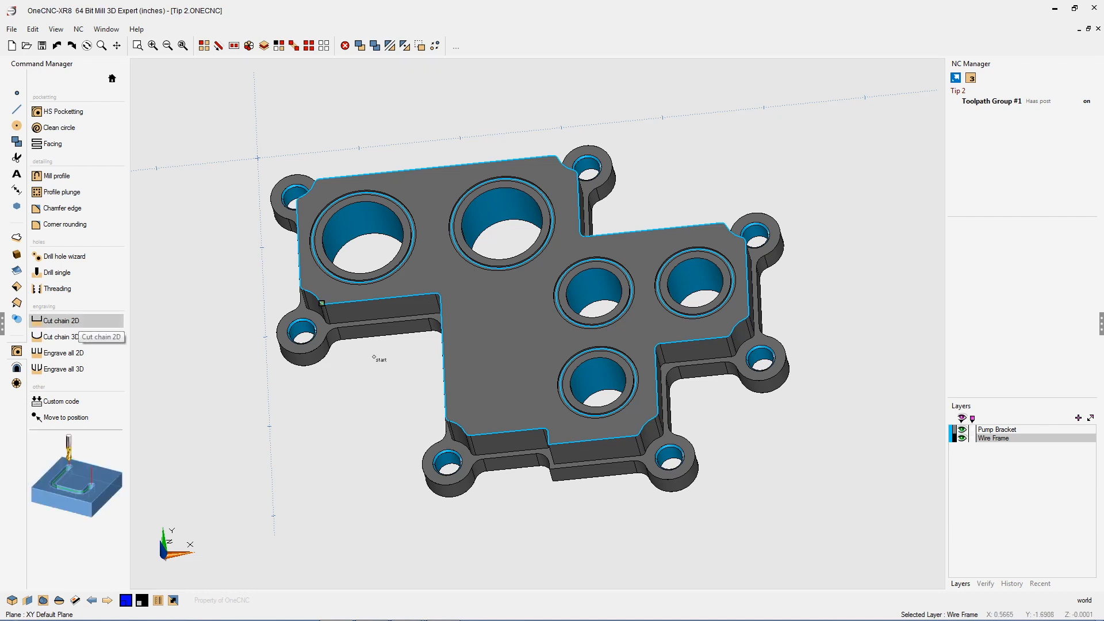
Chain the bracket's outer boundary, then cancel the Cut Chain 2D dialog without creating a toolpath
left_click(60, 321)
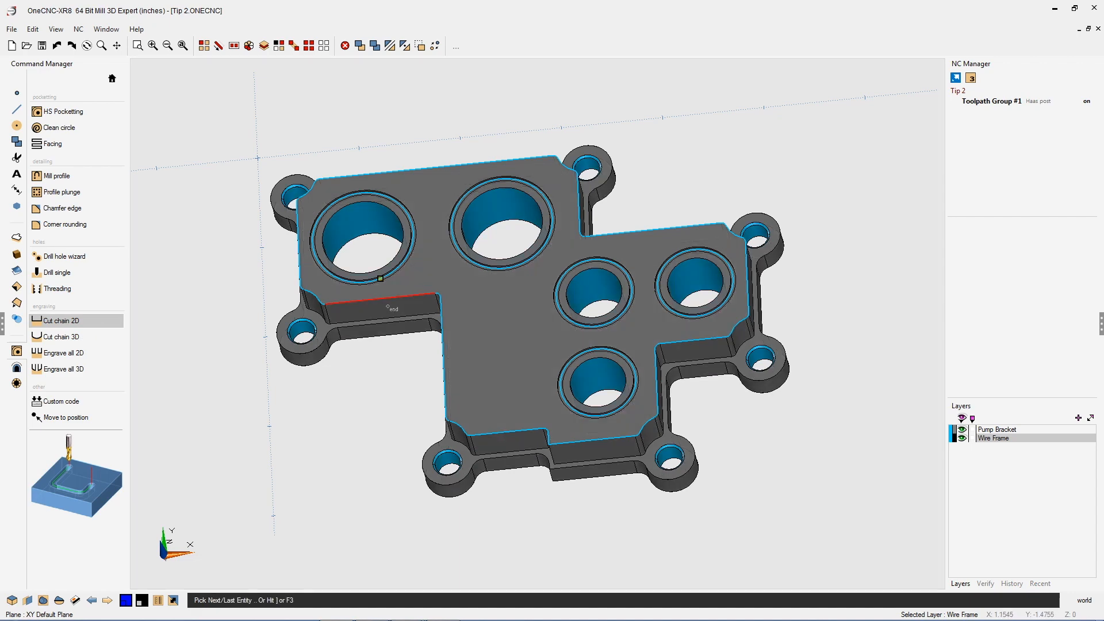
left_click(56, 320)
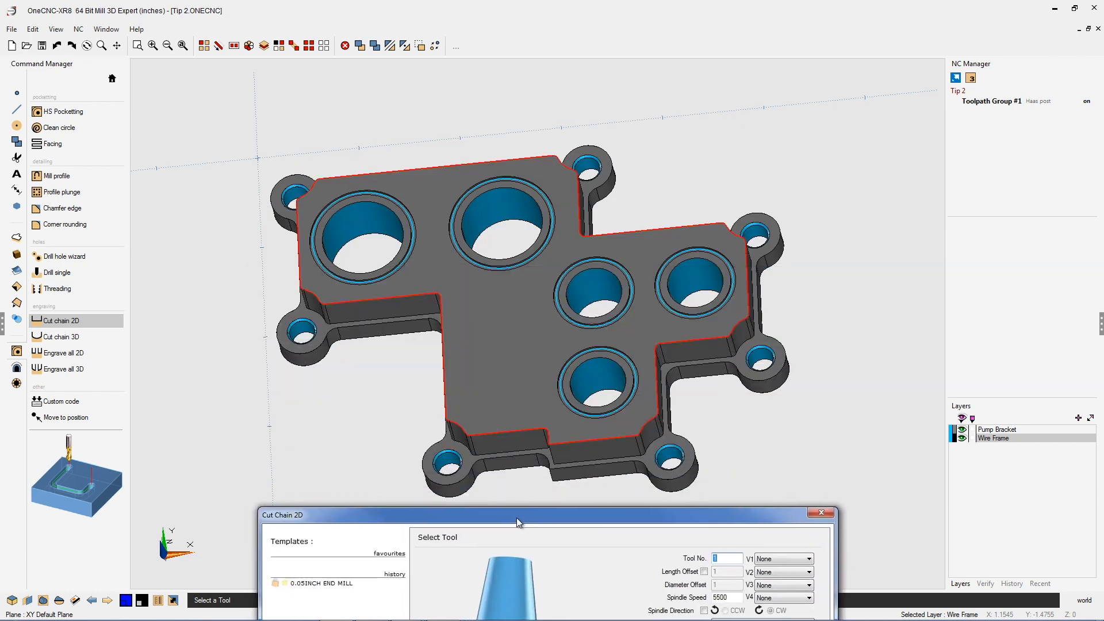
left_click_drag(519, 514, 509, 420)
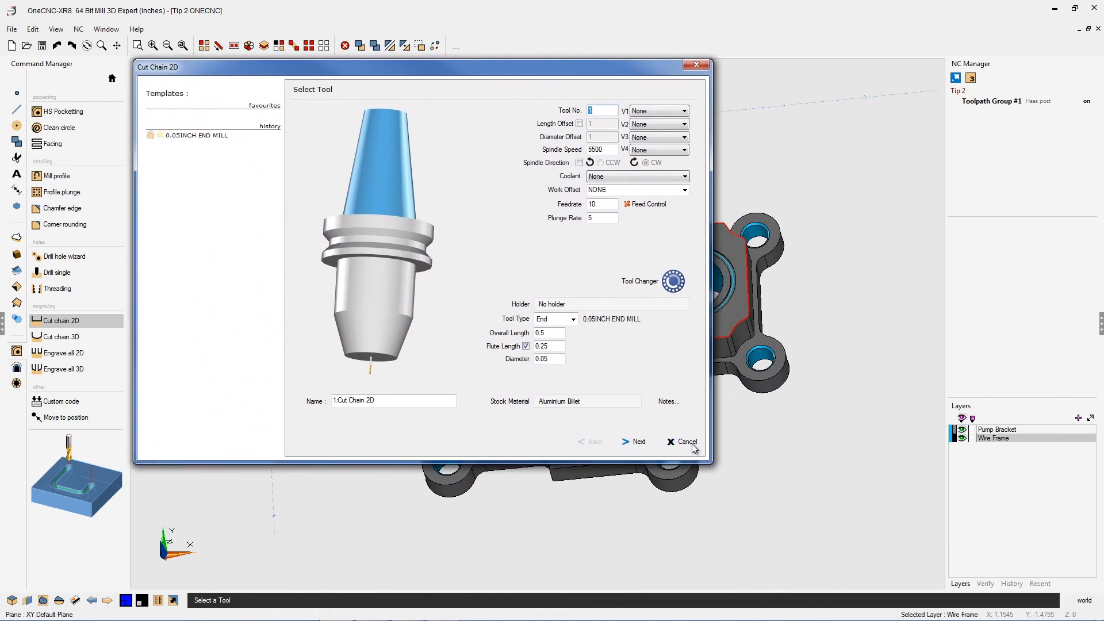
left_click(686, 441)
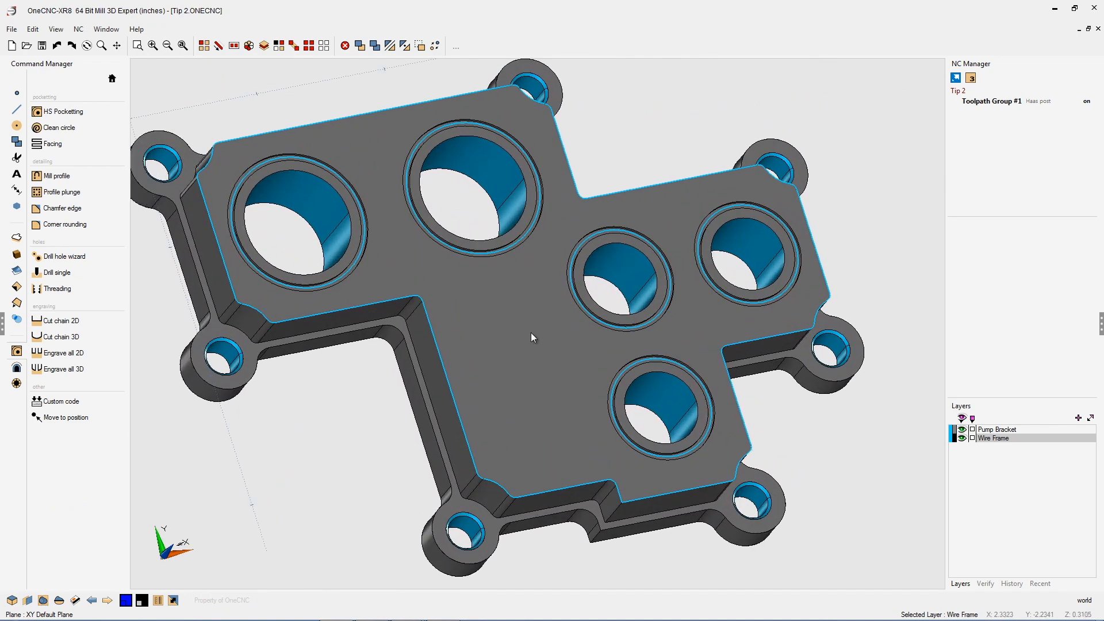
mouse_move(617, 229)
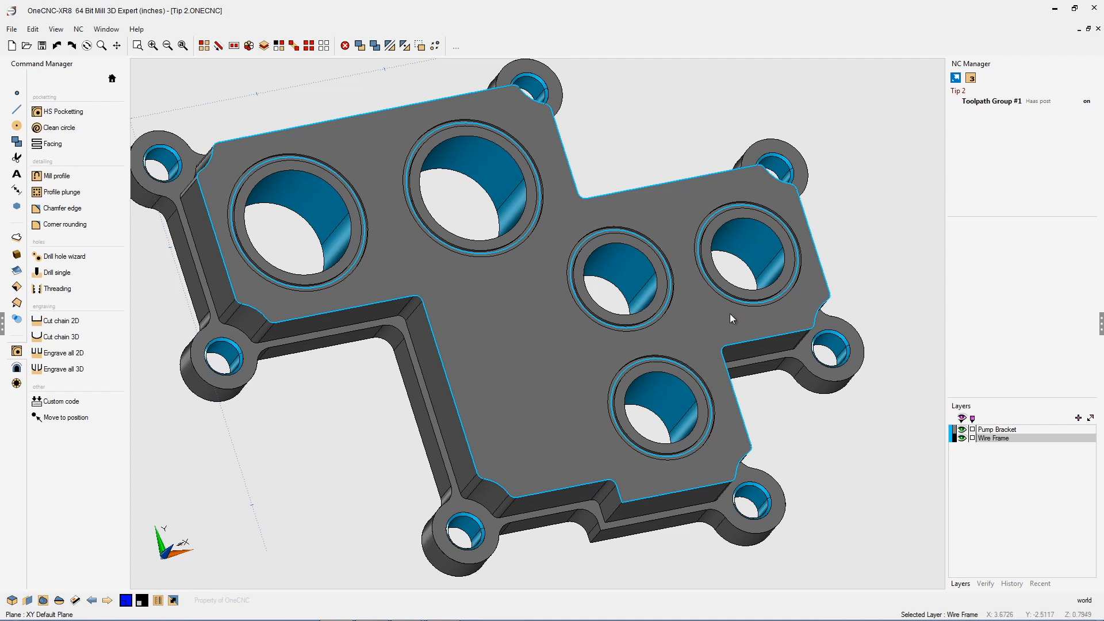
mouse_move(693, 375)
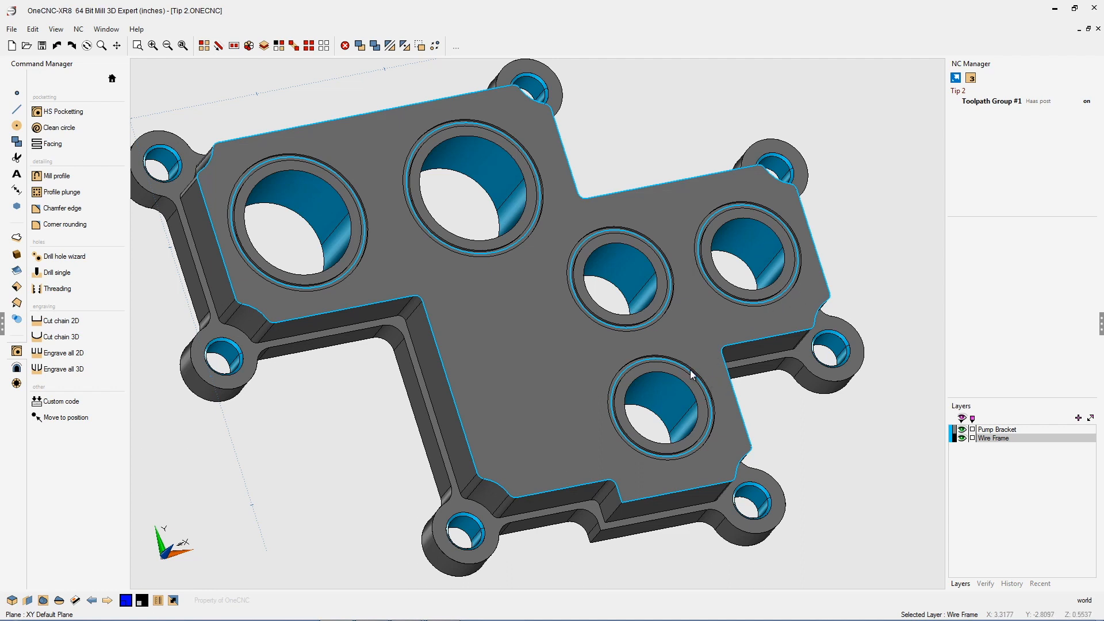
mouse_move(501, 299)
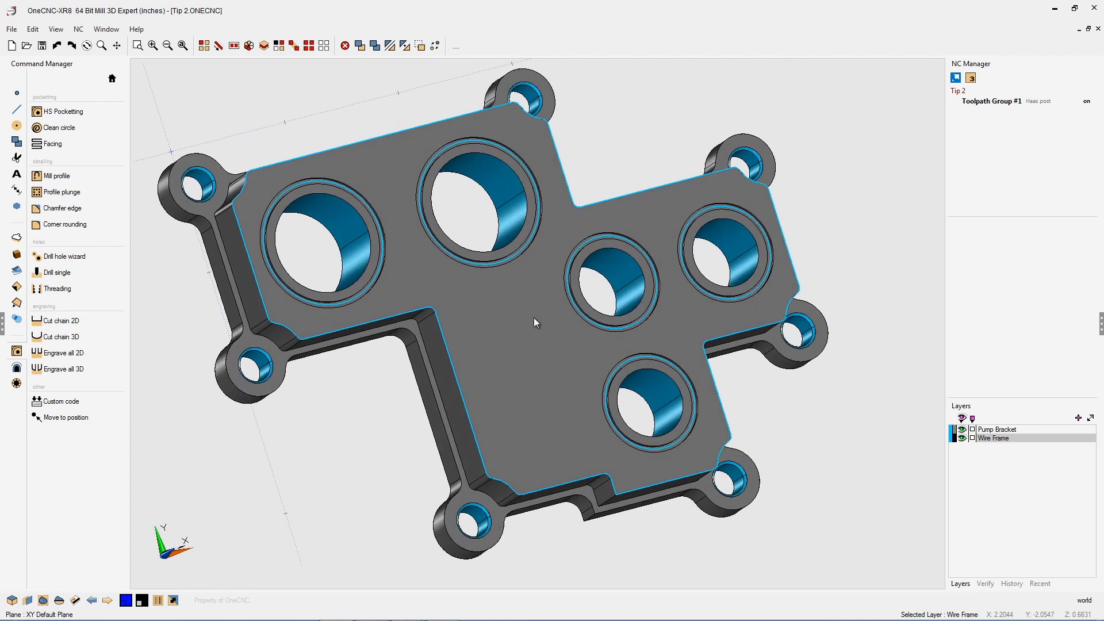
mouse_move(527, 321)
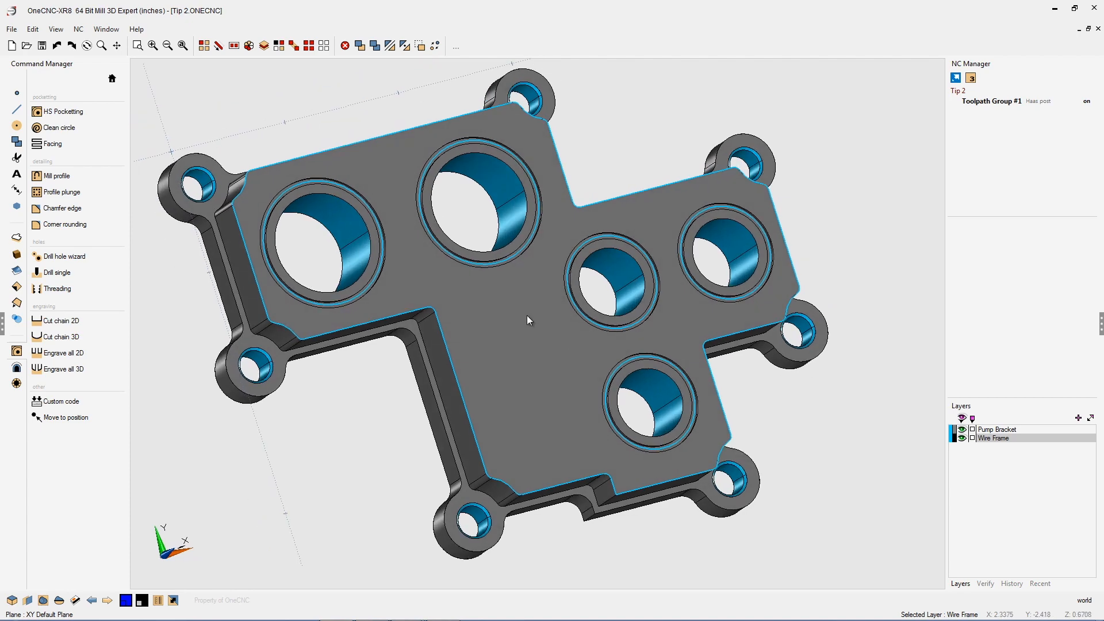
mouse_move(217, 46)
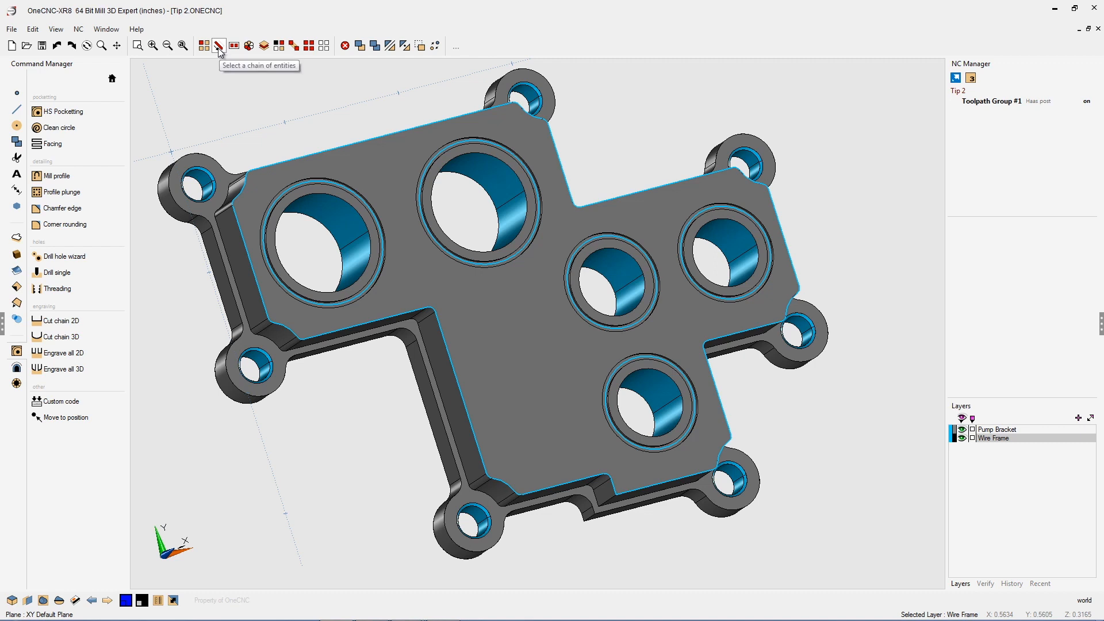
Chain-select the groove circles, adding the right and large top O-ring grooves
left_click(217, 45)
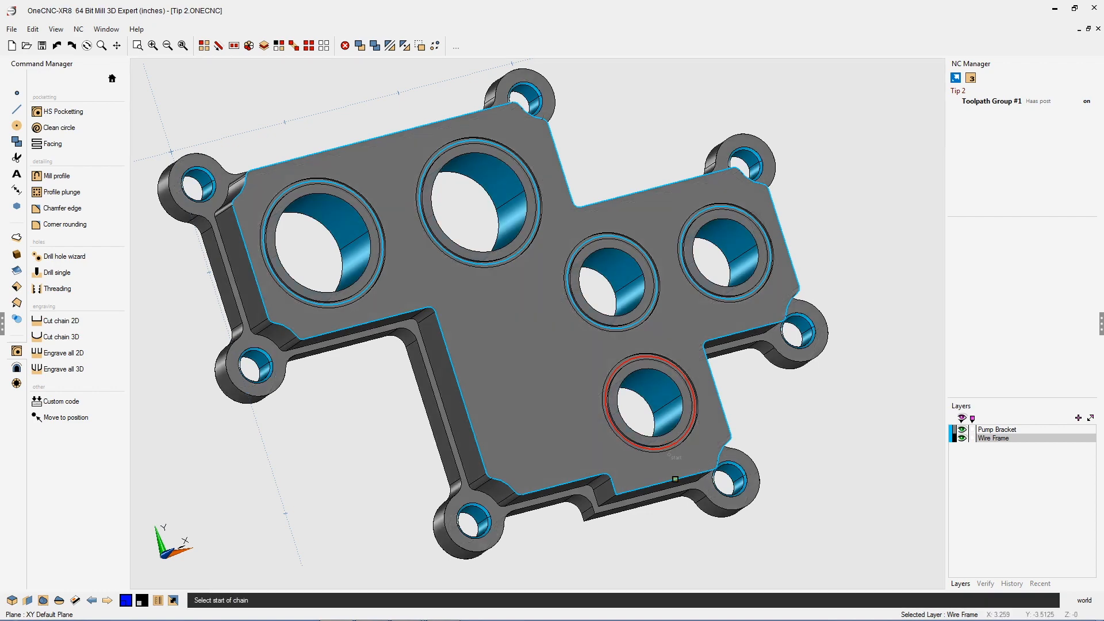
left_click(722, 253)
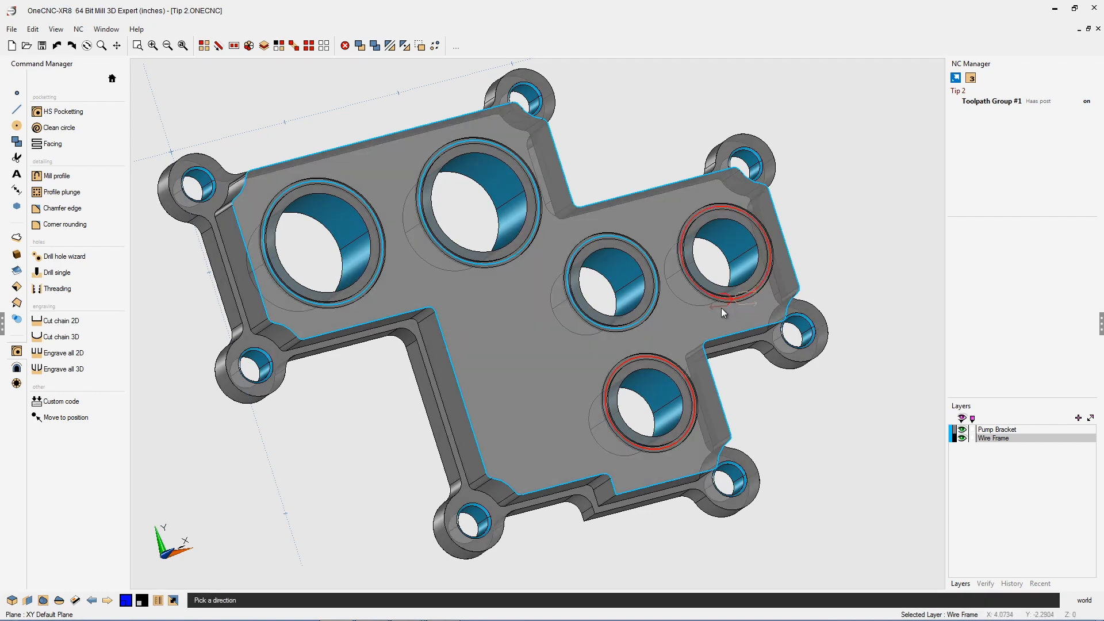
mouse_move(619, 334)
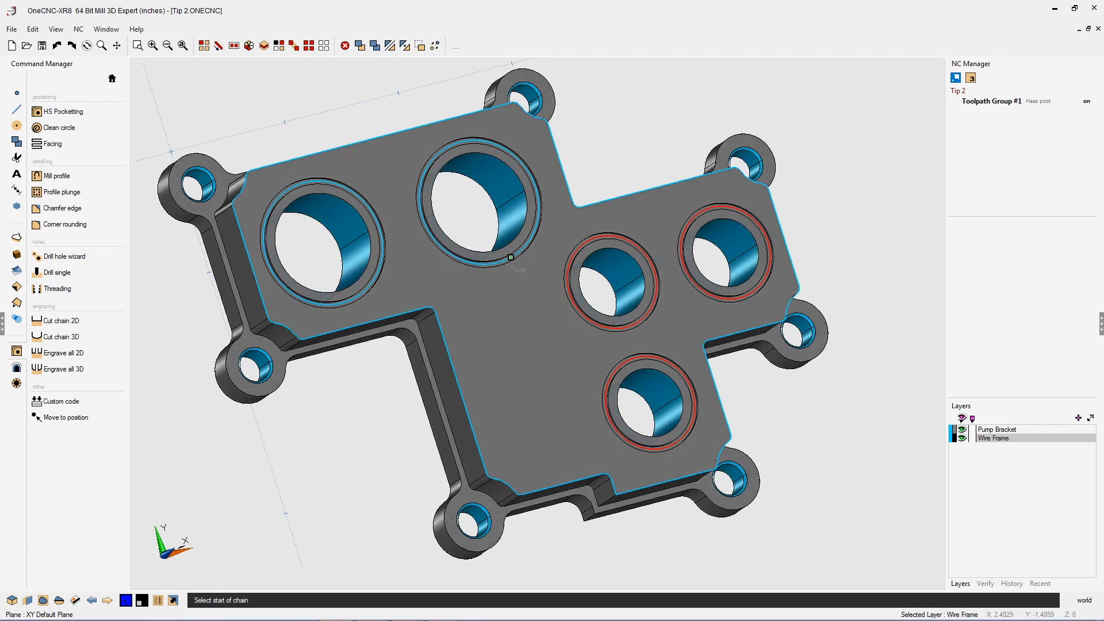
left_click(509, 266)
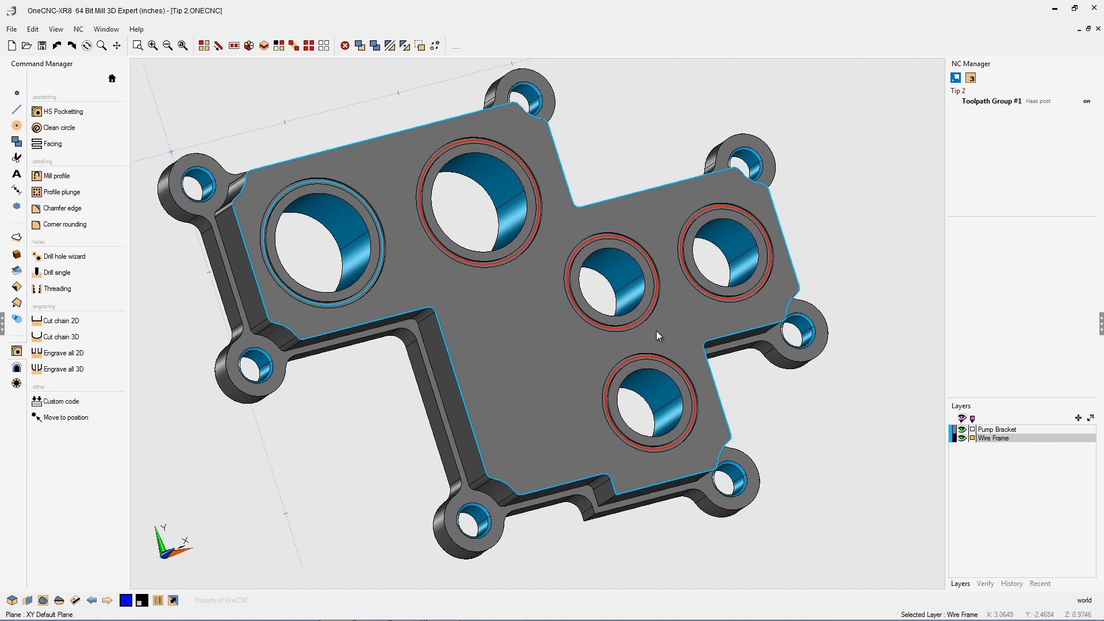
mouse_move(116, 280)
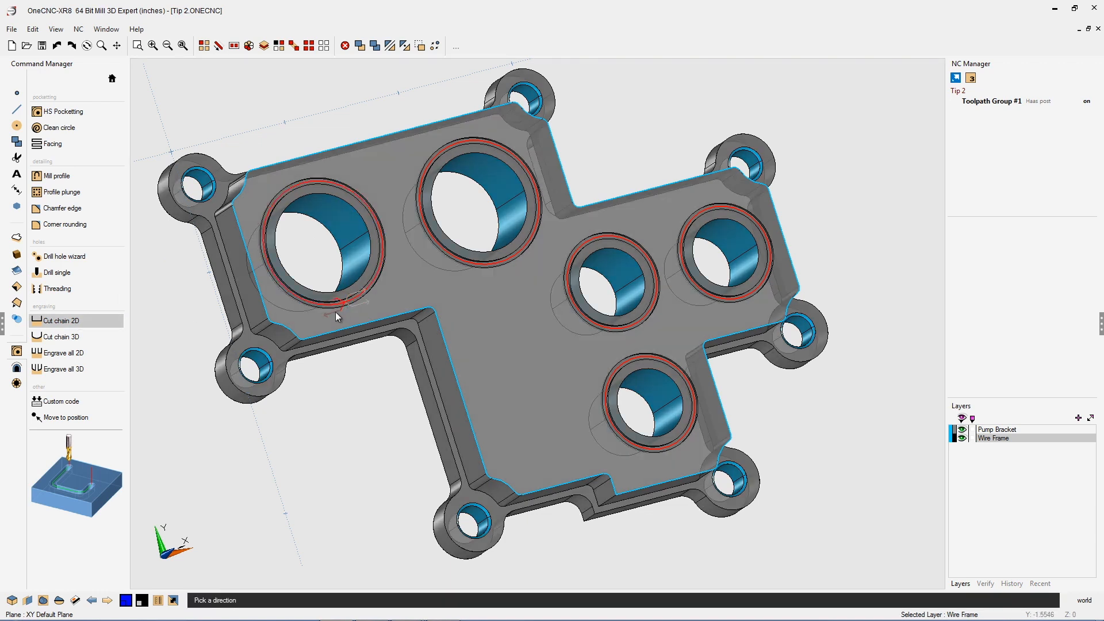
Finish picking all five groove chains, bringing up the Cut Chain 2D Select Tool settings
left_click(60, 320)
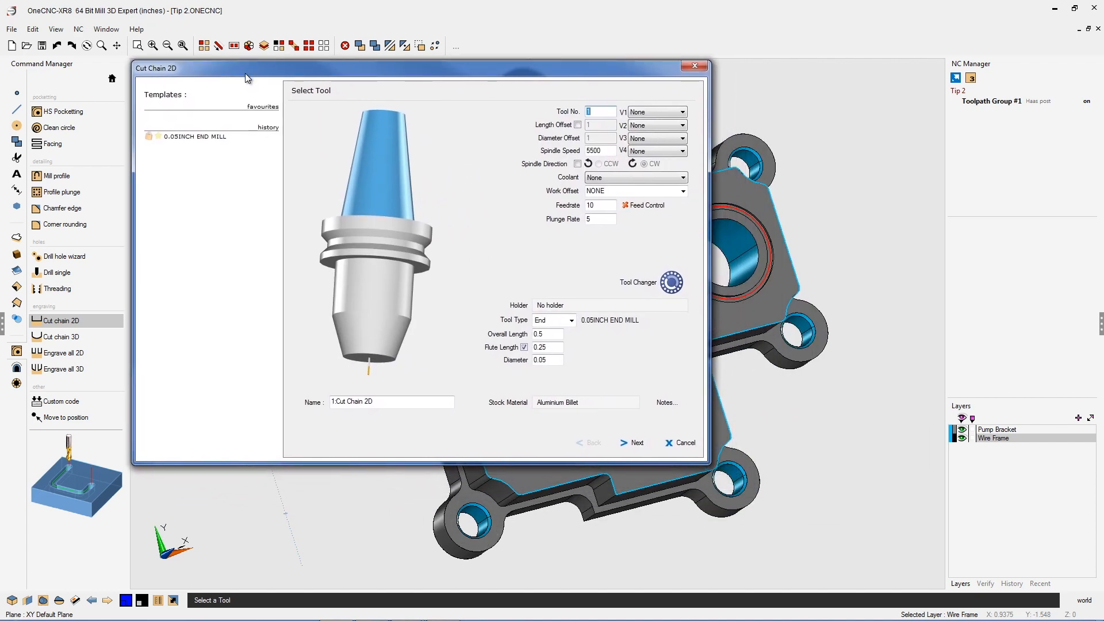
Keep Cut Levels depth 0.1 and generate the Cut Chain 2D toolpath on the five grooves
left_click(637, 442)
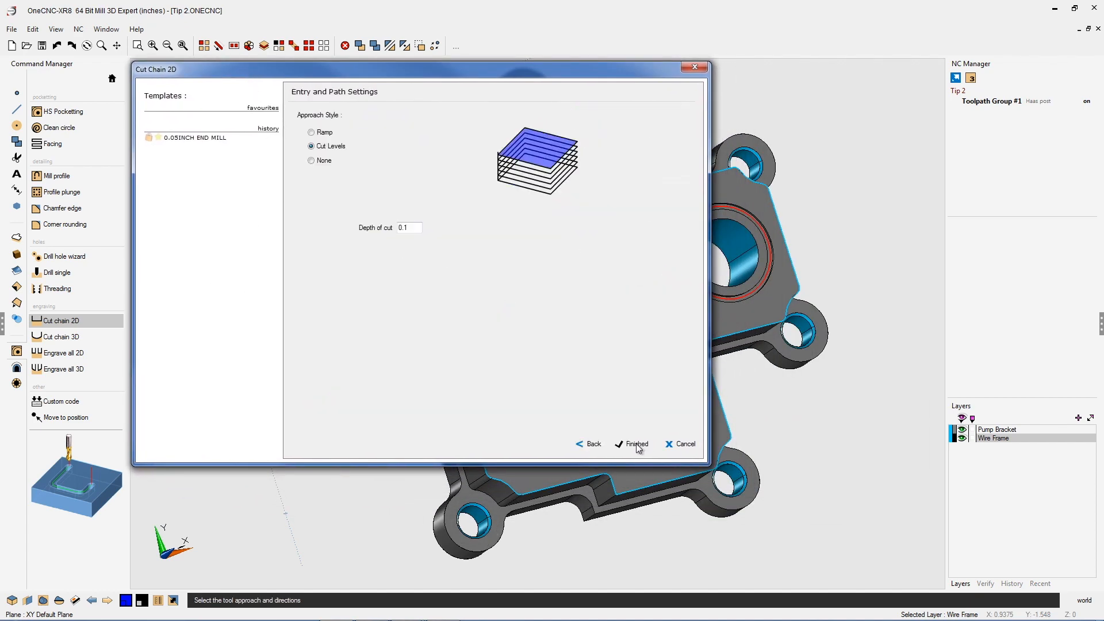
left_click(636, 444)
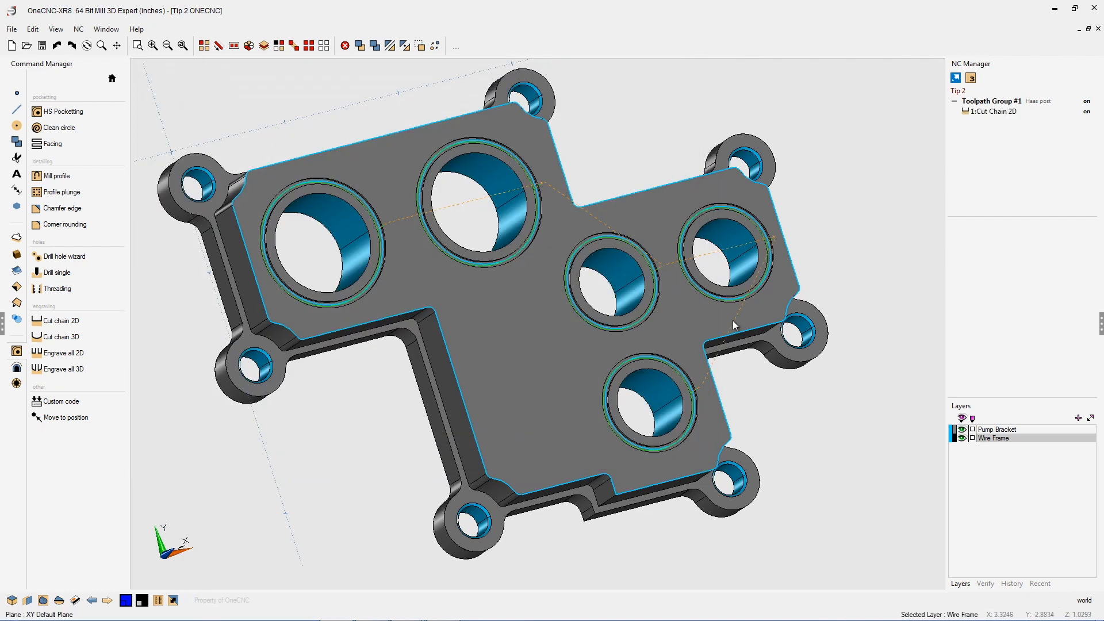
mouse_move(703, 266)
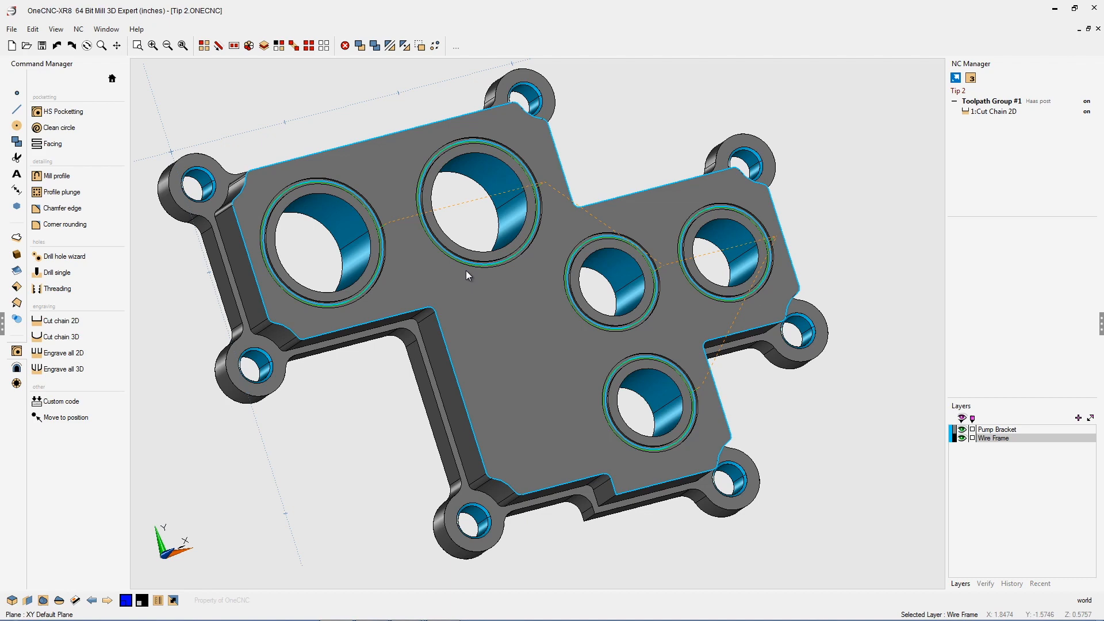
mouse_move(524, 316)
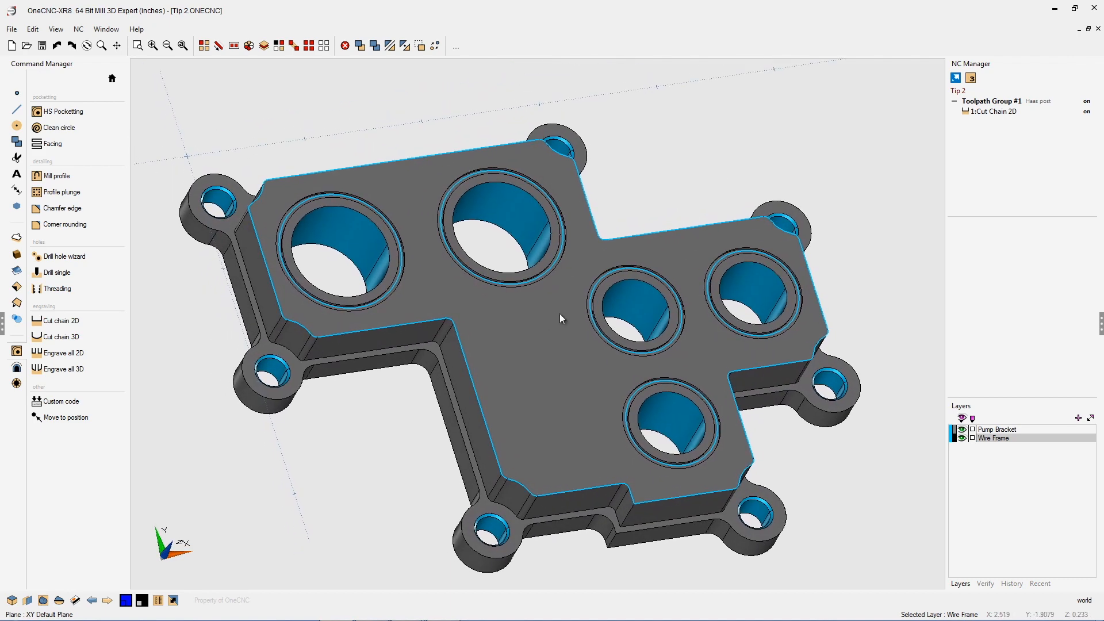
Show the actions menu for 1:Cut Chain 2D in NC Manager to reach Preview Toolpath
right_click(1001, 112)
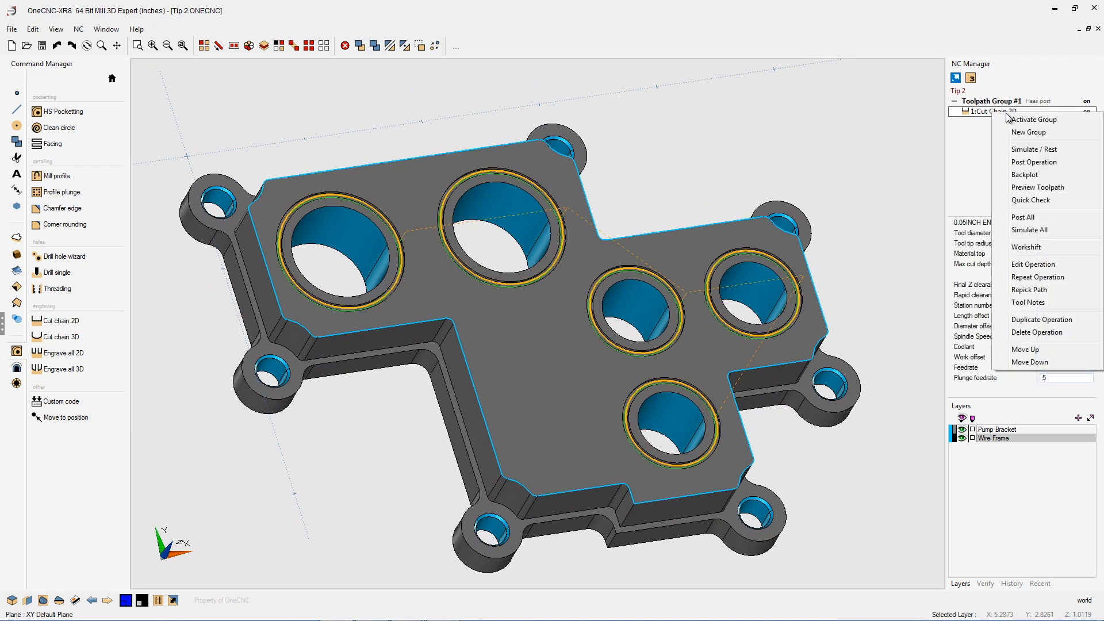
mouse_move(1030, 200)
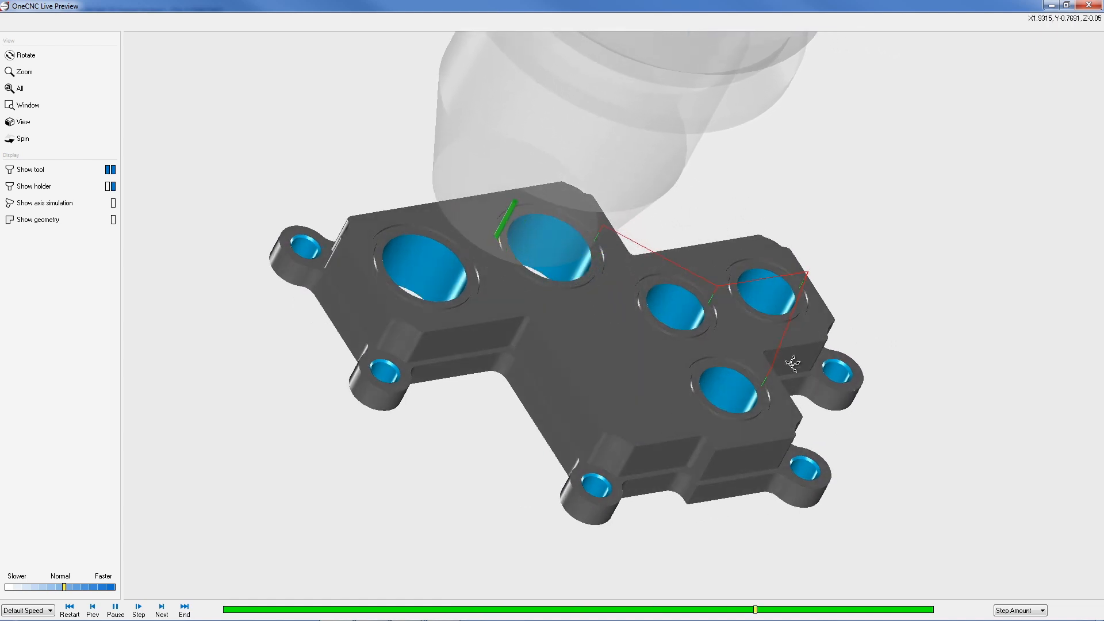
Step the Live Preview simulation forward so the tool cuts along the groove circles
left_click(136, 604)
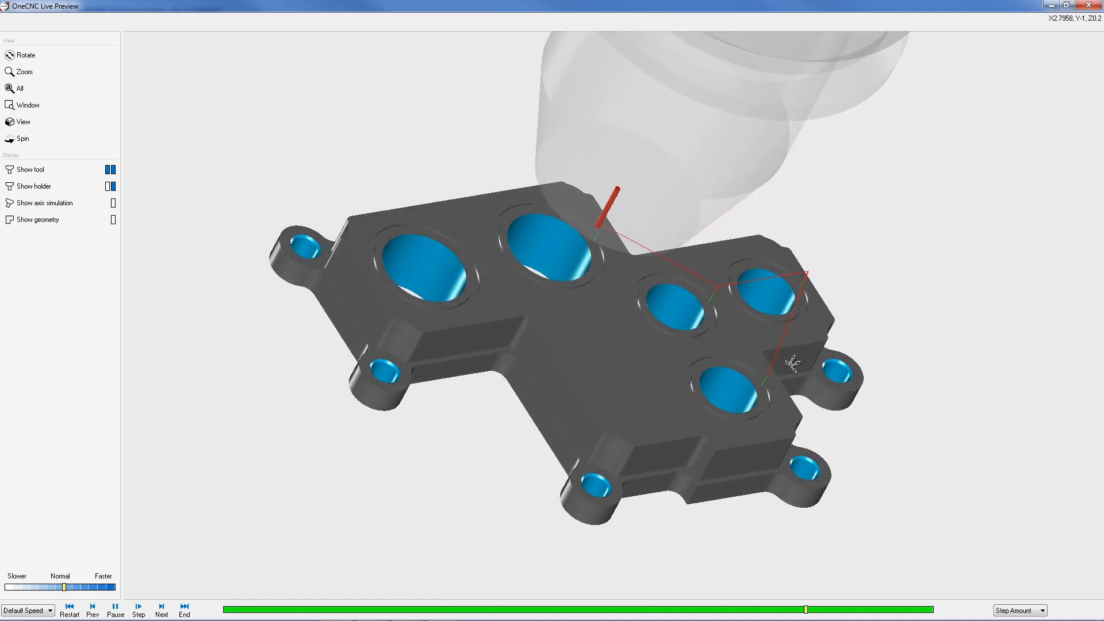
left_click(140, 604)
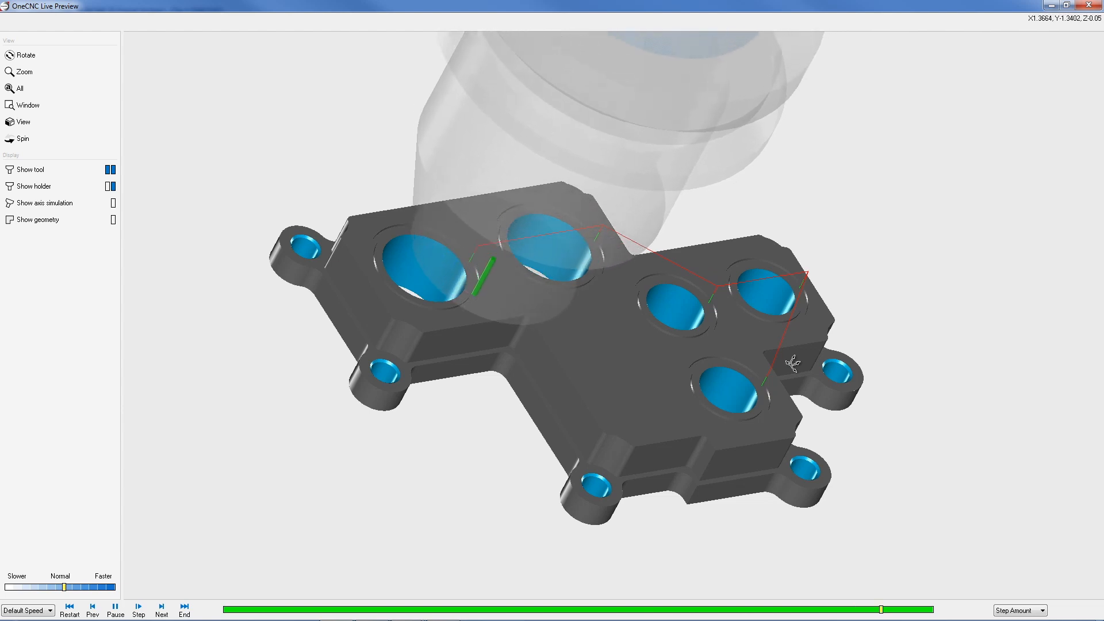